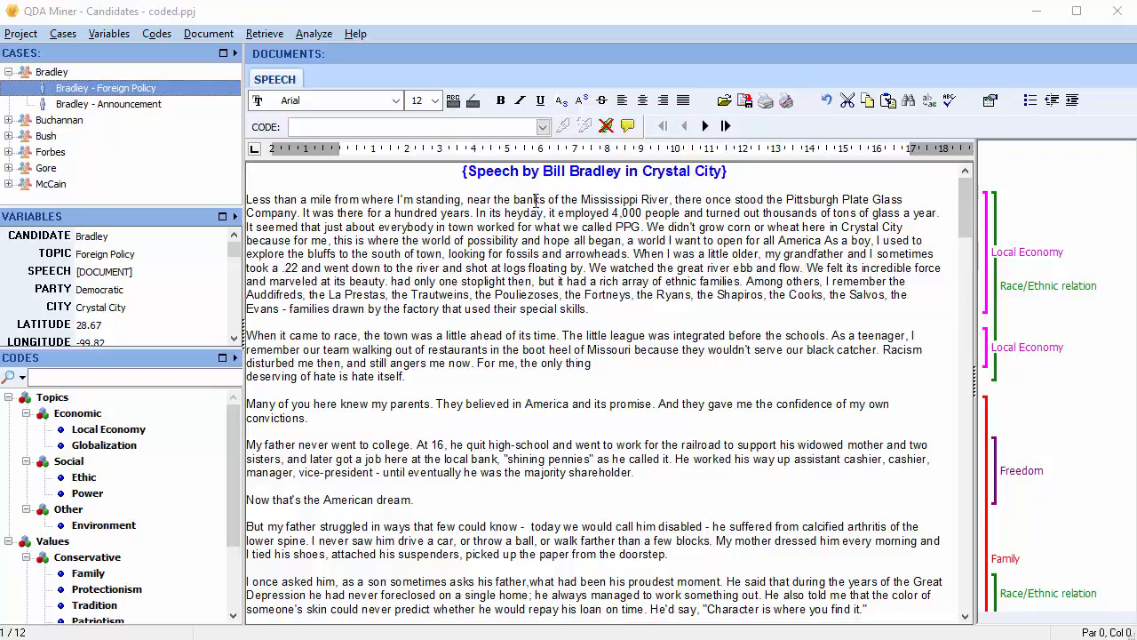
# Start a Content Analysis from the Analyze menu for the Bradley candidates project.
pyautogui.click(312, 32)
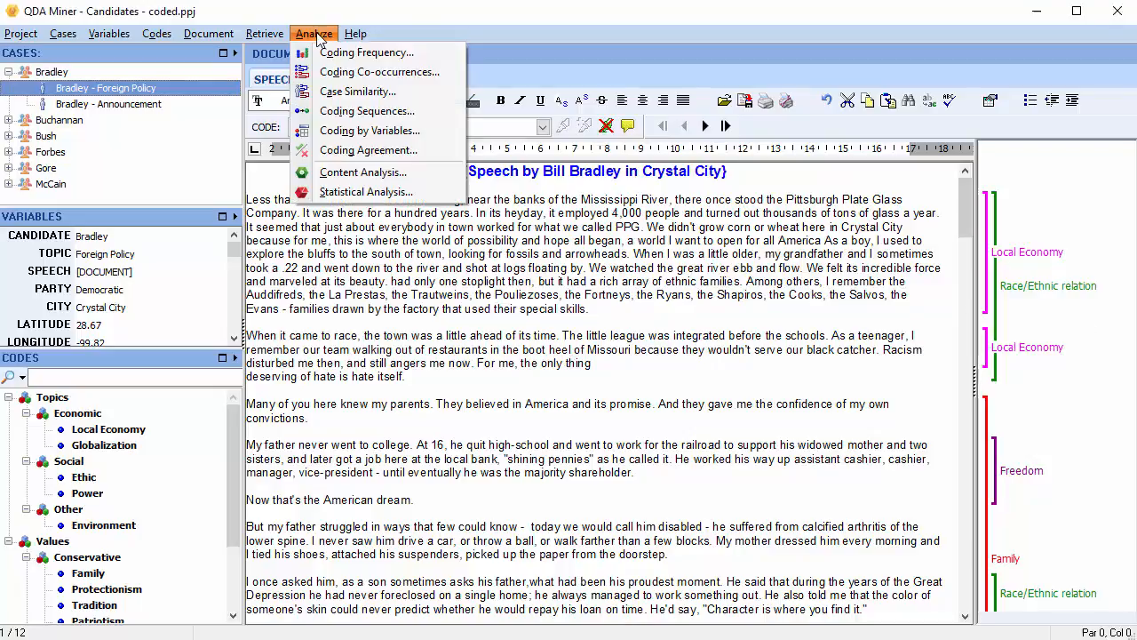
pyautogui.moveTo(370, 149)
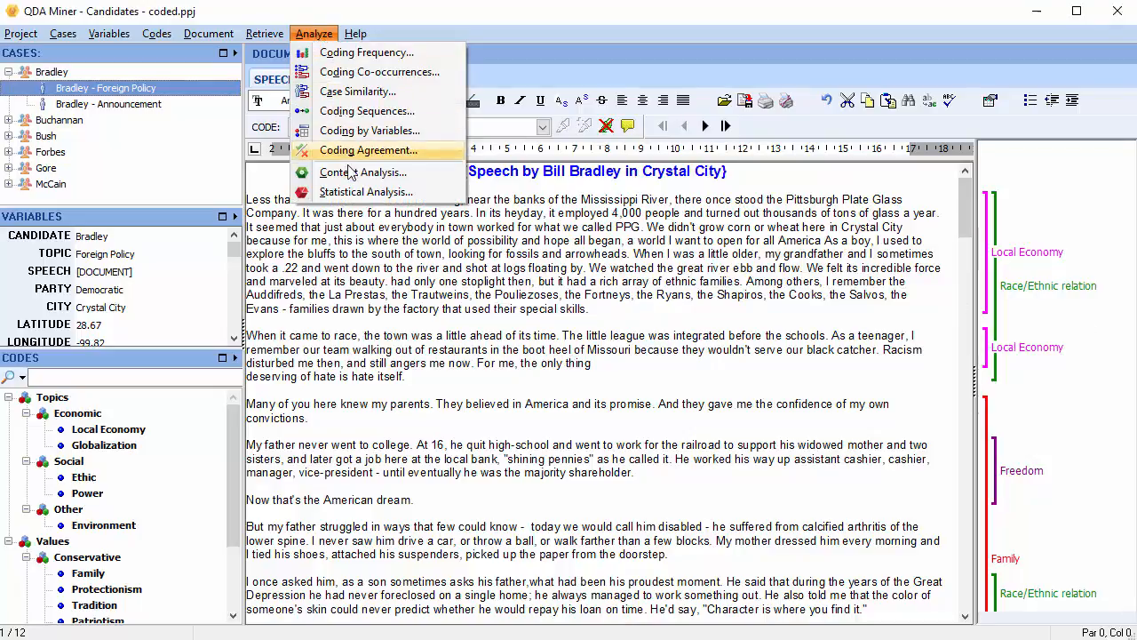
pyautogui.click(363, 171)
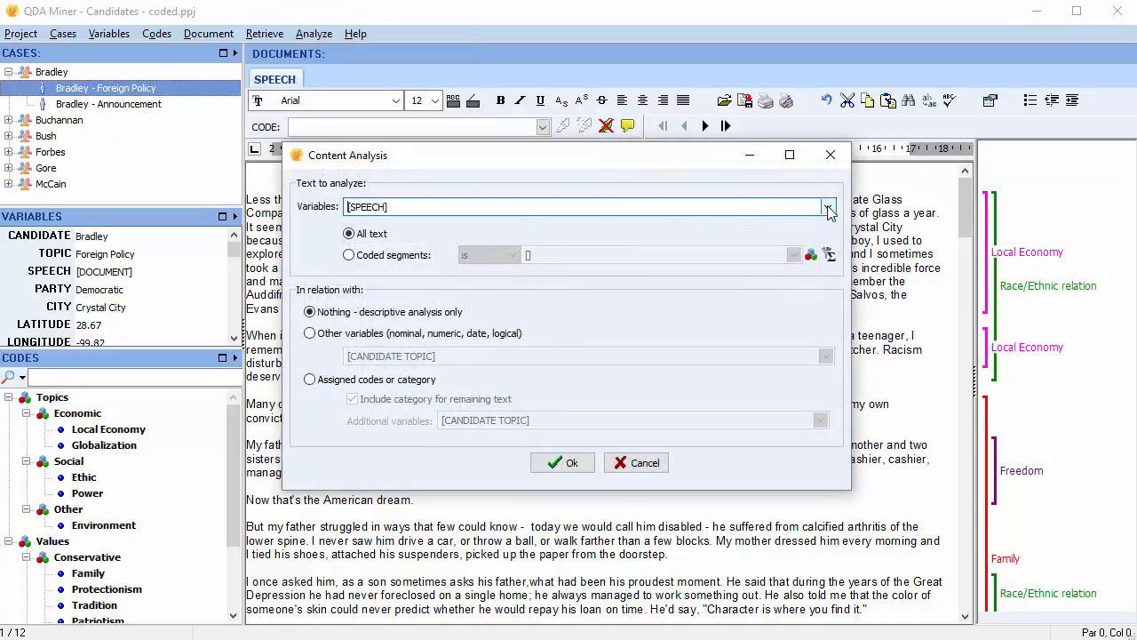
# Confirm SPEECH as the text variable and limit analysis to coded segments with condition 'is'.
pyautogui.click(827, 206)
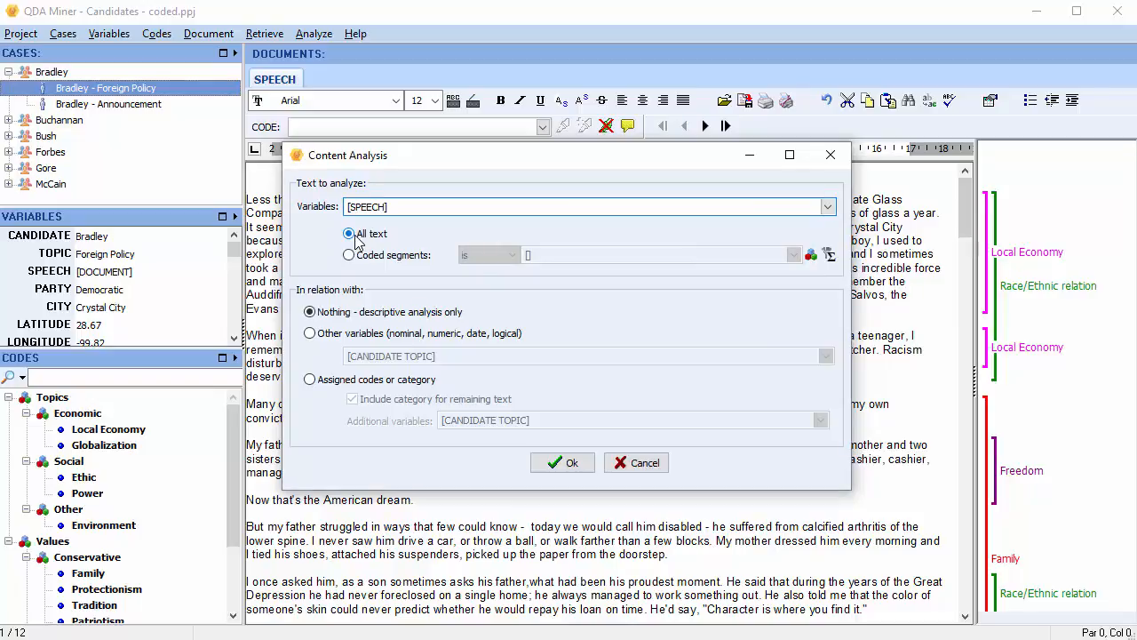
pyautogui.click(348, 256)
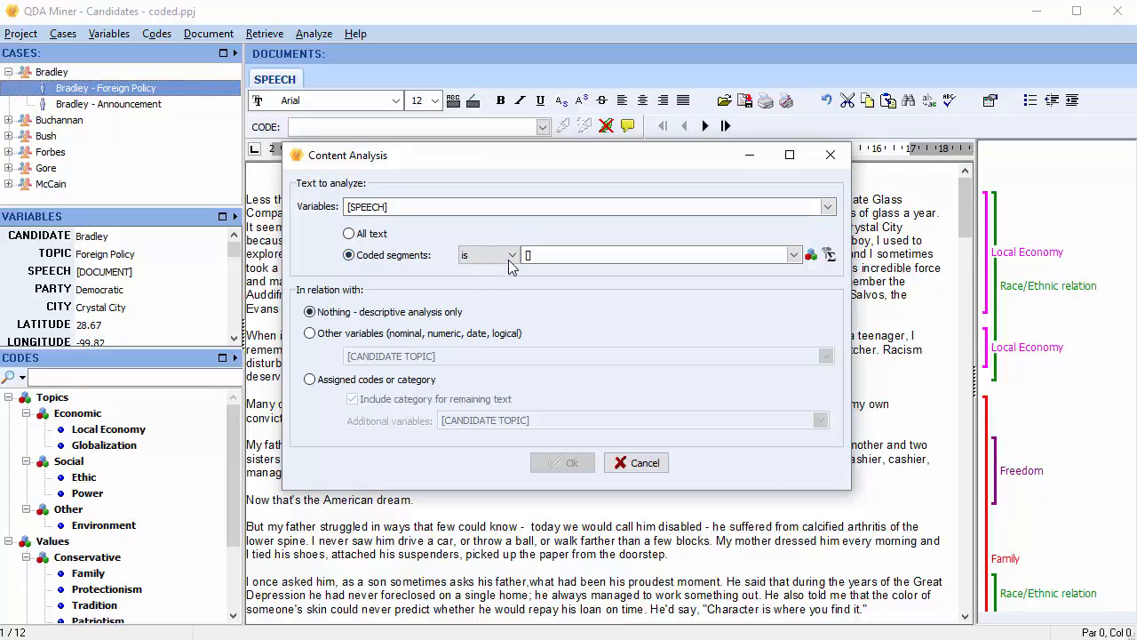
pyautogui.click(511, 256)
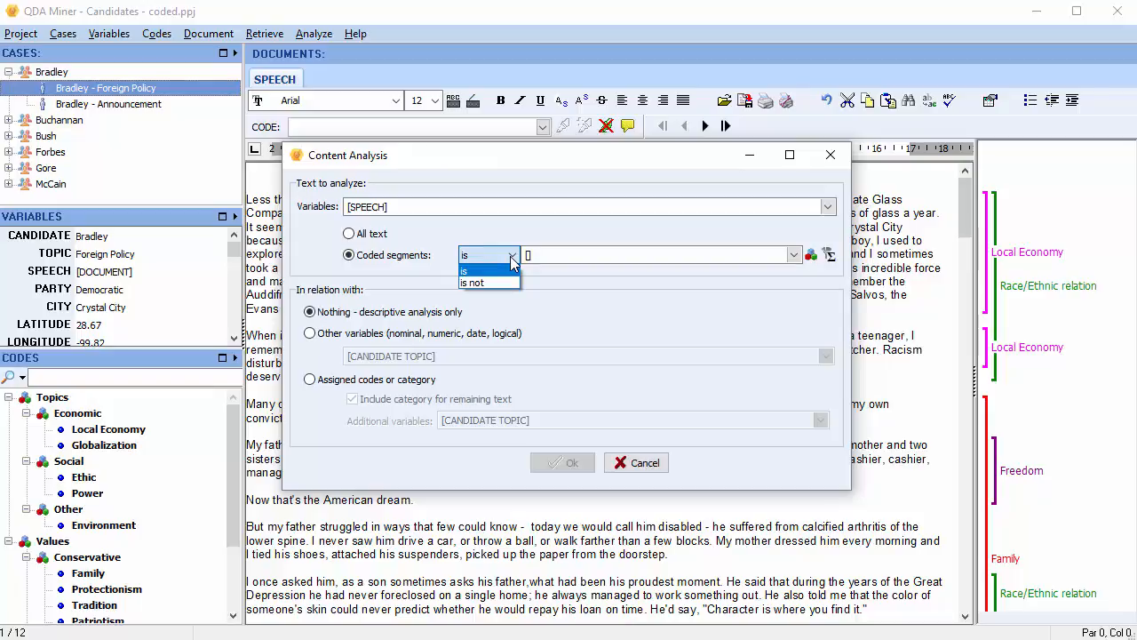
pyautogui.click(793, 256)
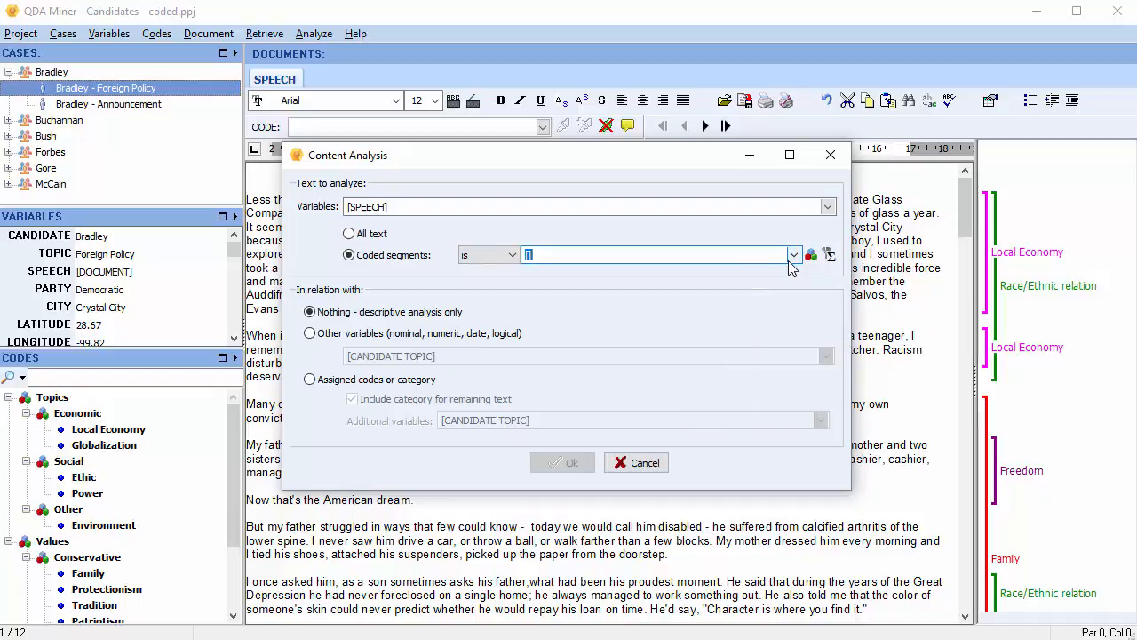
pyautogui.click(828, 256)
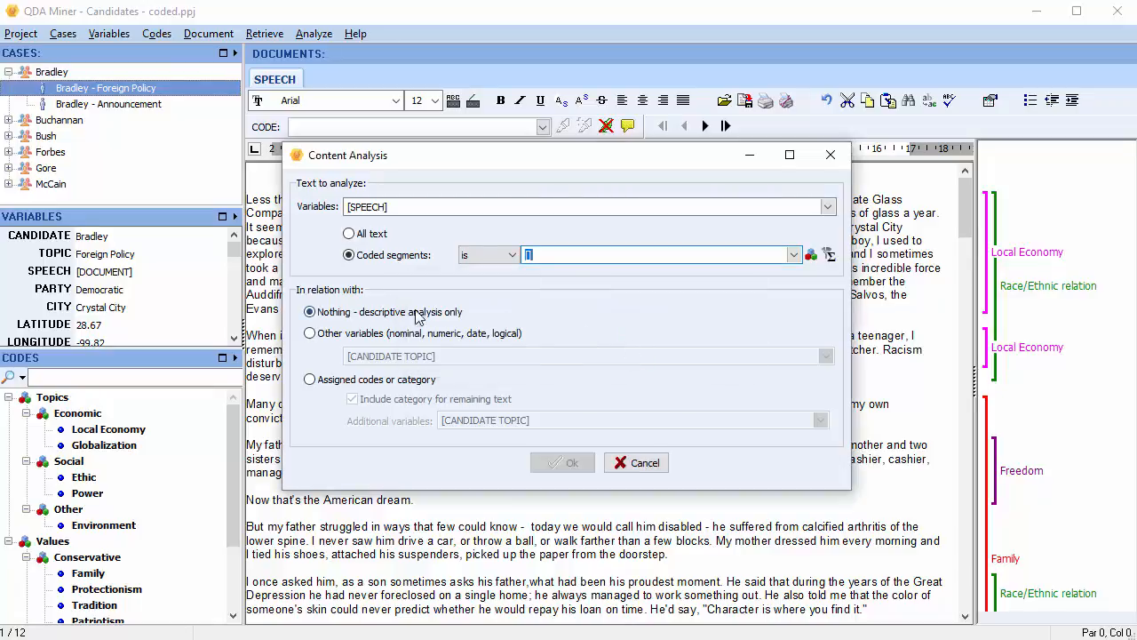
# Relate the analysis to other variables, choosing CANDIDATE TOPIC as the comparison variable.
pyautogui.click(309, 313)
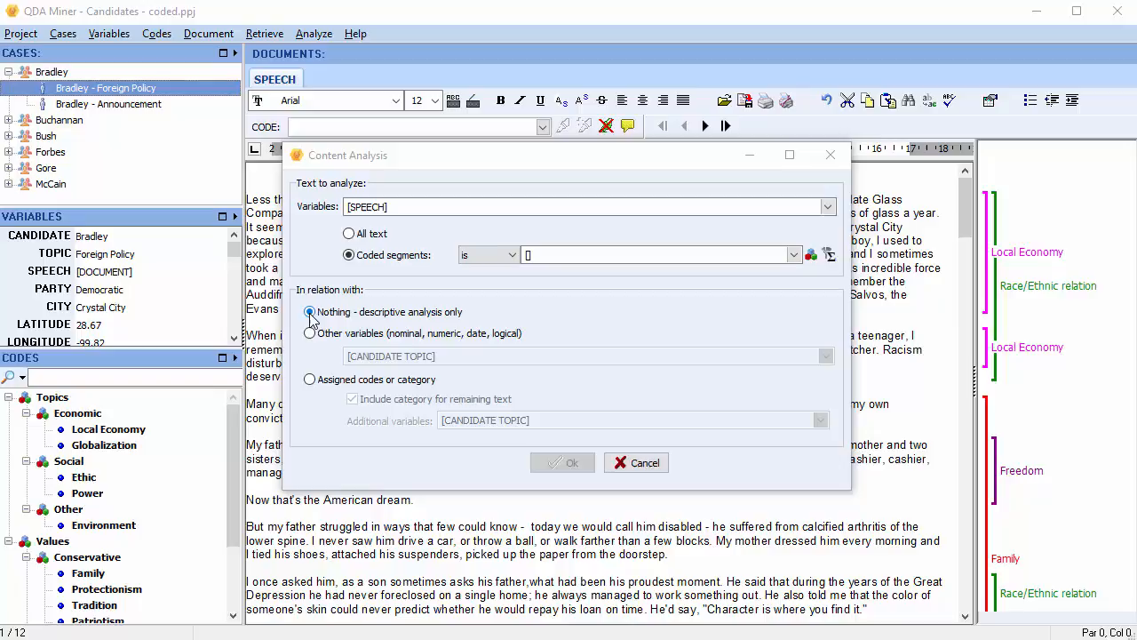
pyautogui.click(309, 334)
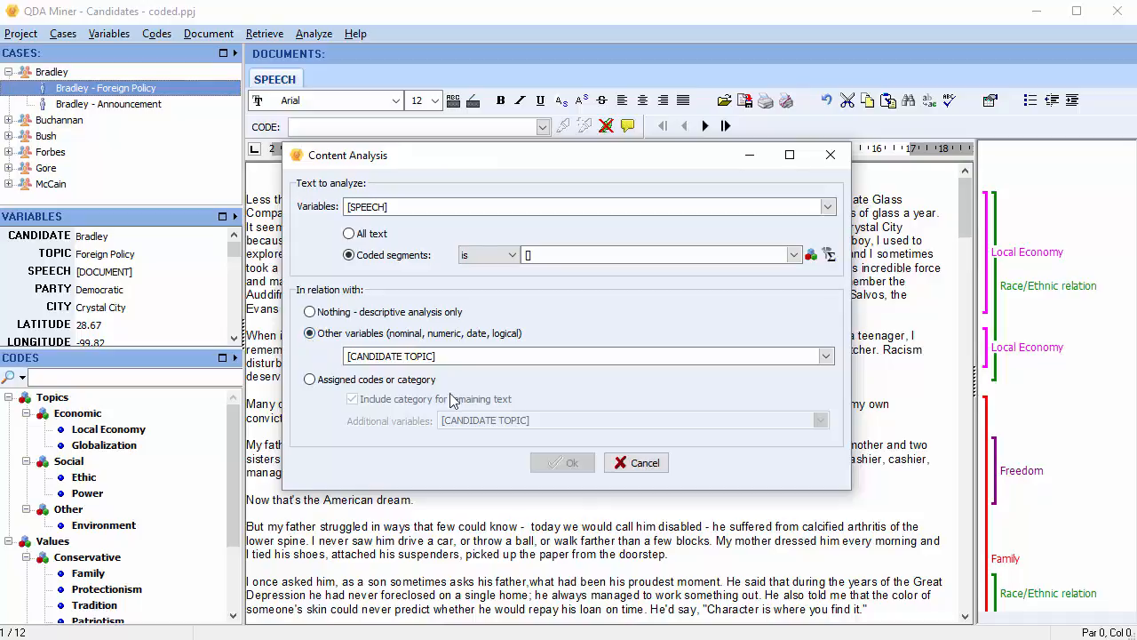
pyautogui.click(824, 356)
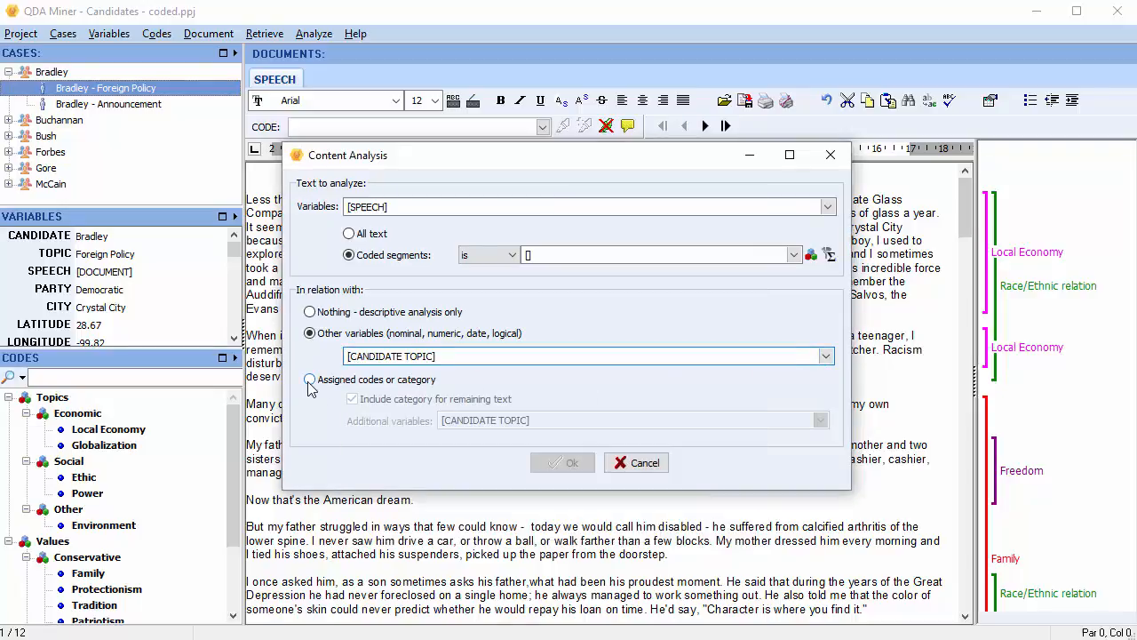
# Relate to assigned codes with a remaining-text category, adding CANDIDATE and TOPIC as additional variables.
pyautogui.click(309, 380)
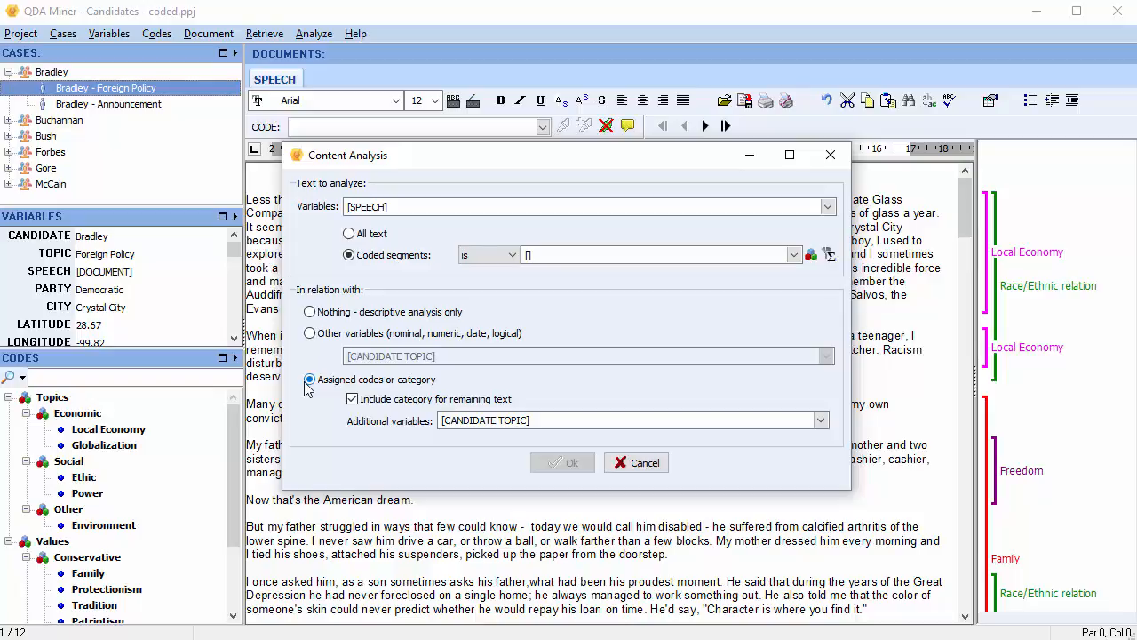
pyautogui.click(309, 380)
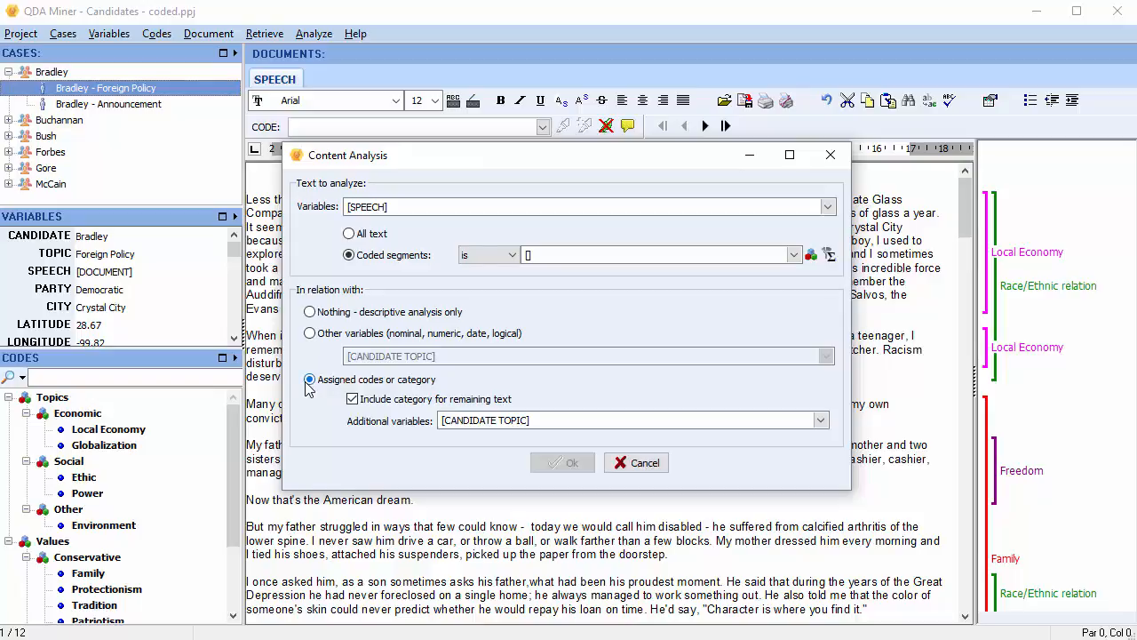
pyautogui.click(352, 398)
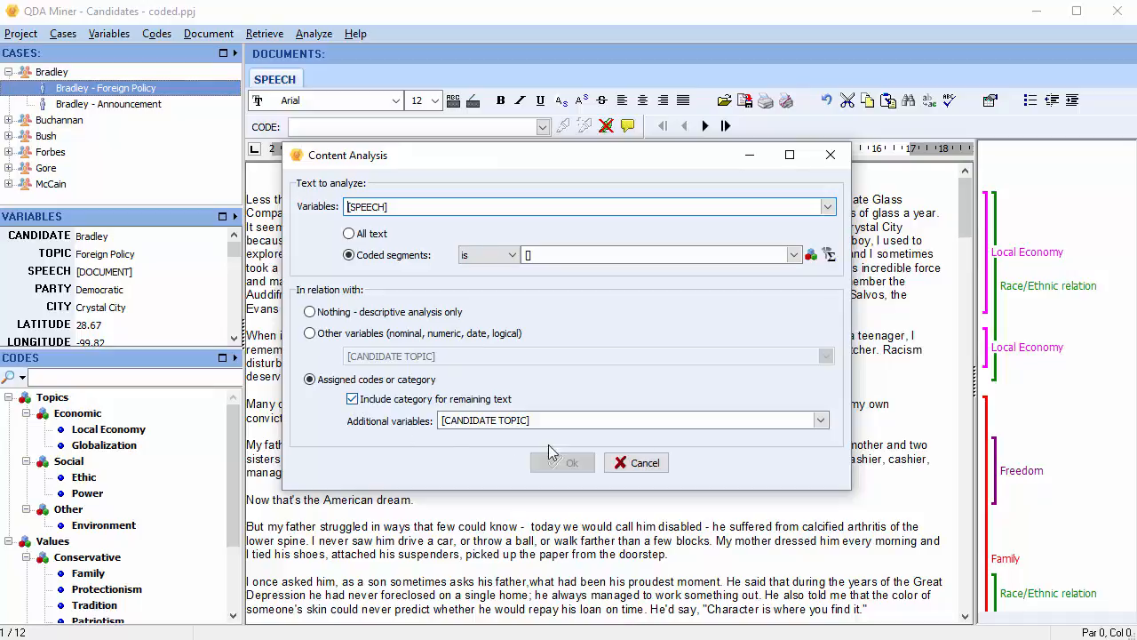
pyautogui.click(821, 419)
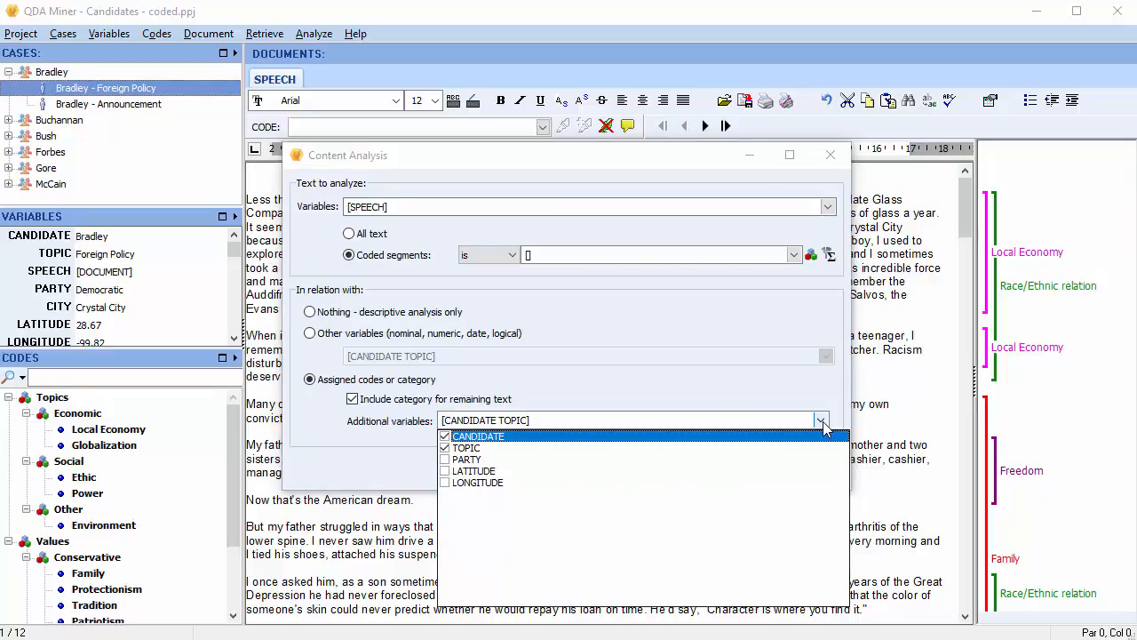
pyautogui.click(444, 447)
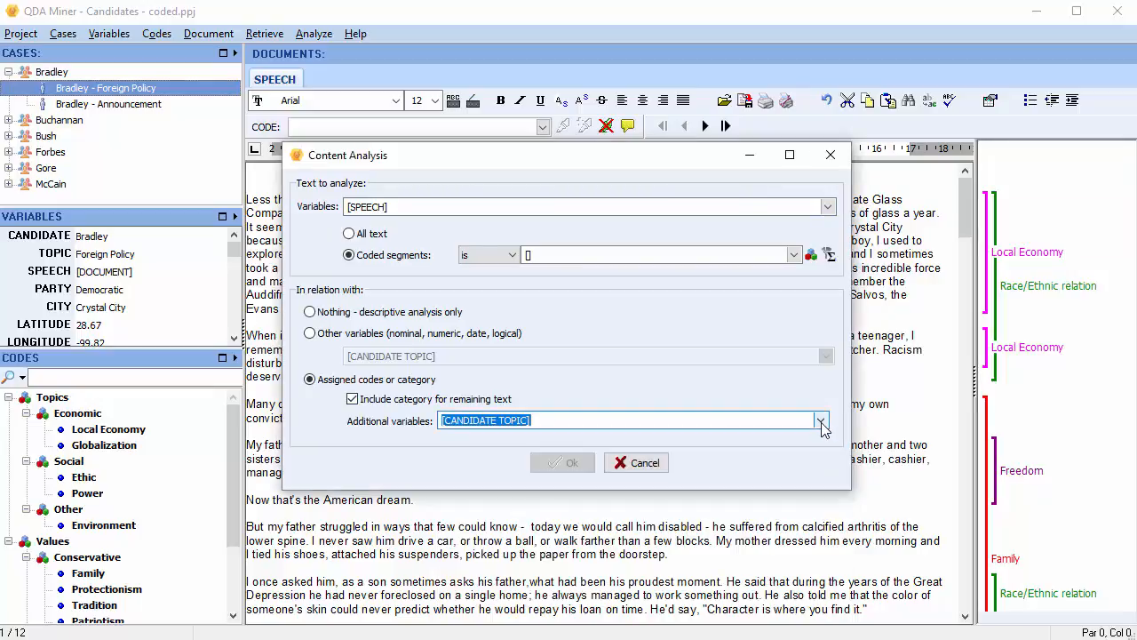